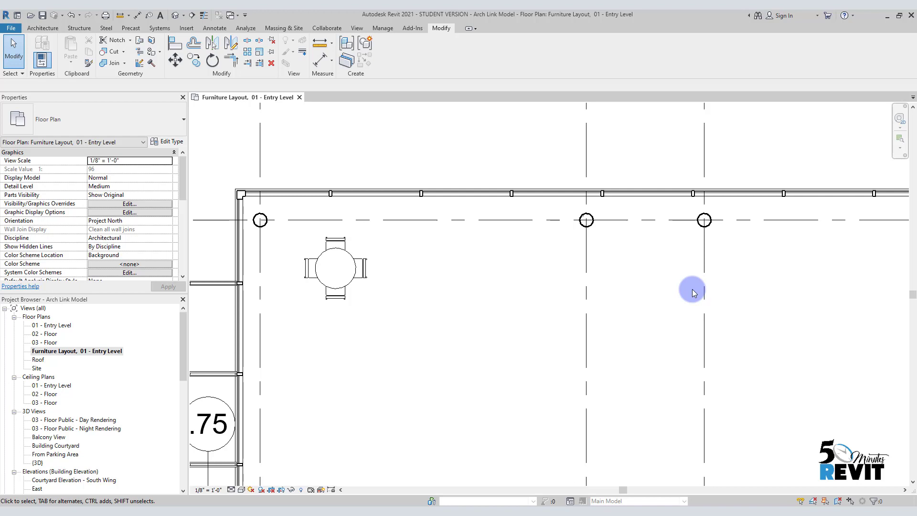
pyautogui.moveTo(427, 343)
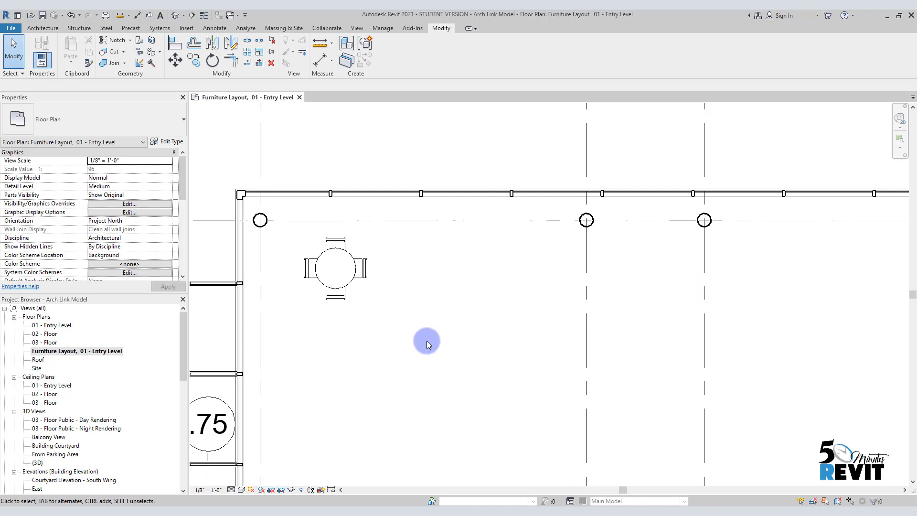
pyautogui.moveTo(378, 275)
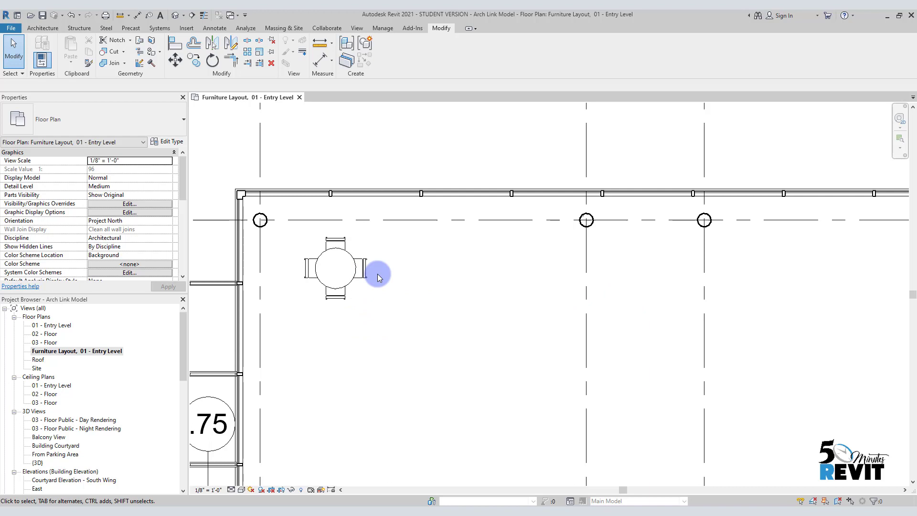
# Select the 36-inch round dining table with chairs on the Entry Level plan
pyautogui.click(336, 269)
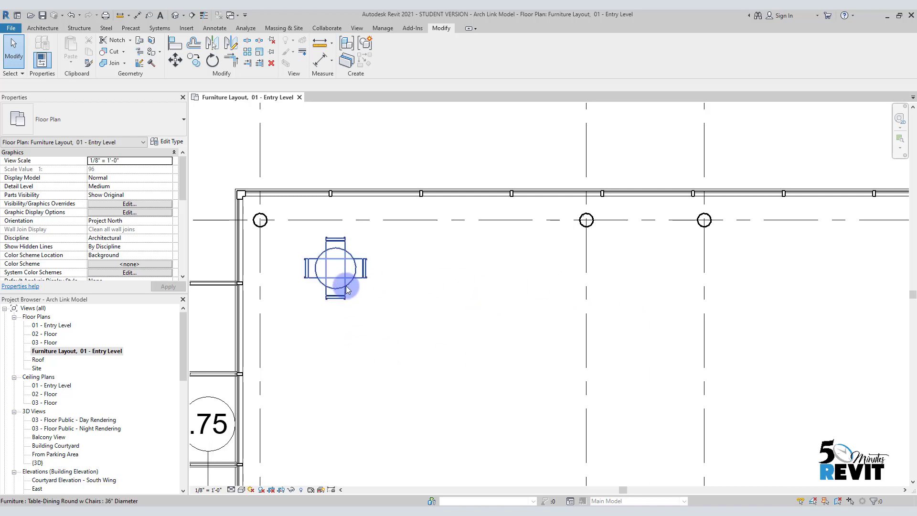
pyautogui.click(336, 269)
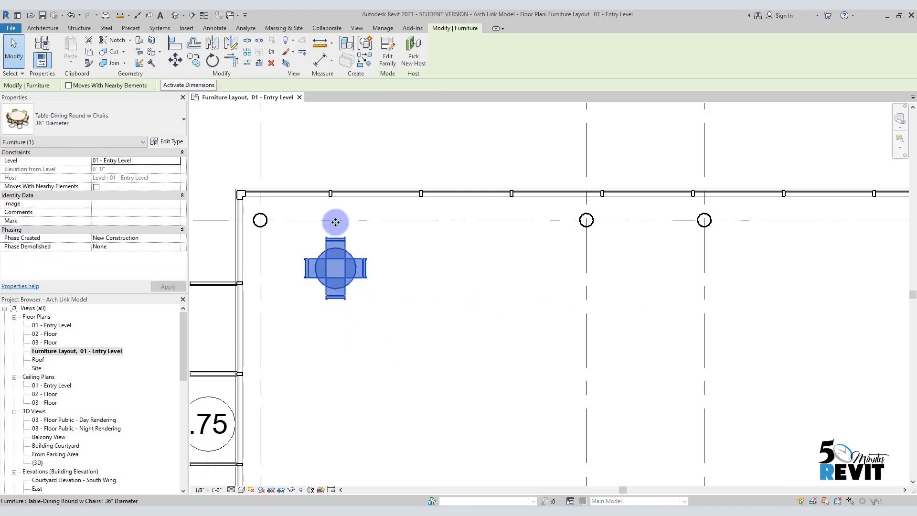
pyautogui.moveTo(247, 51)
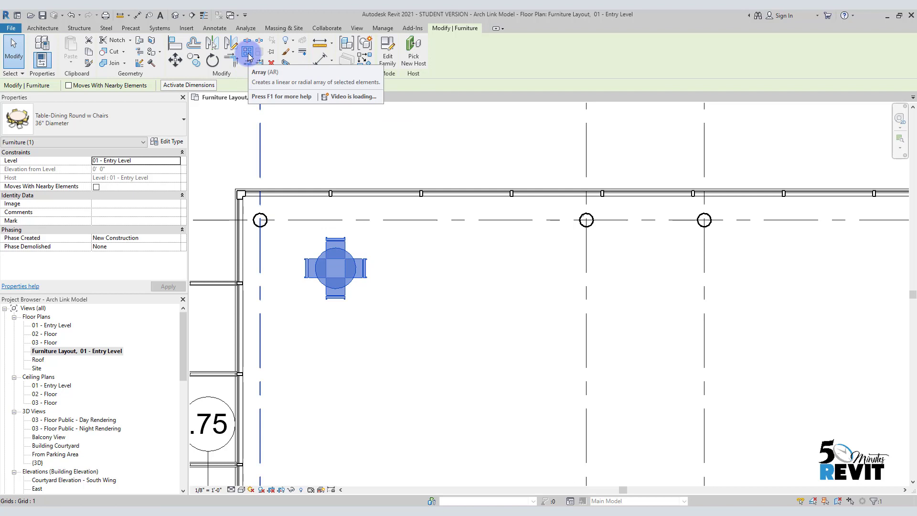
# Array the table with Move To: Last and Number 5, picking the start point
pyautogui.click(248, 52)
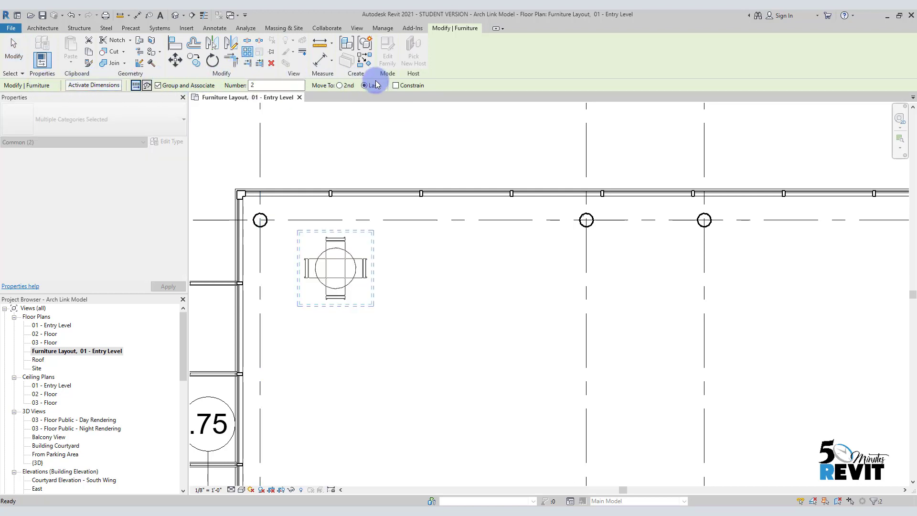
pyautogui.click(364, 85)
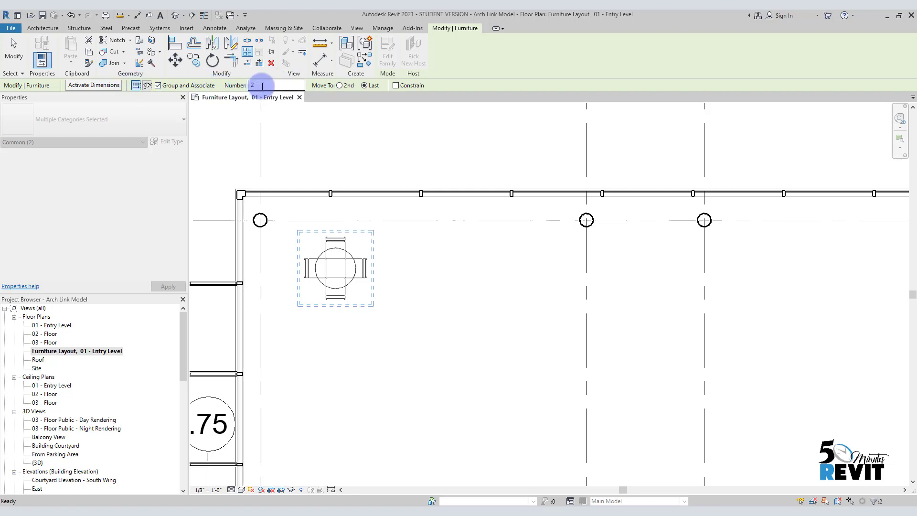
pyautogui.write('5')
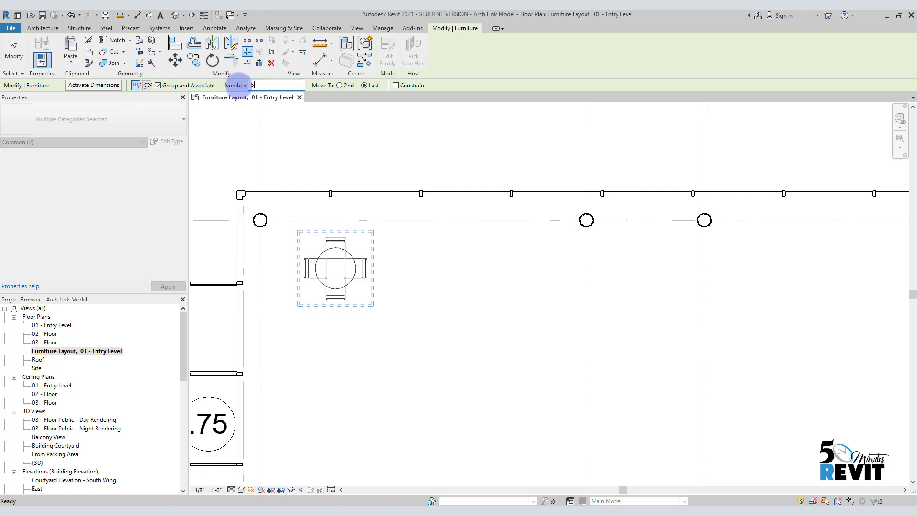
pyautogui.click(364, 86)
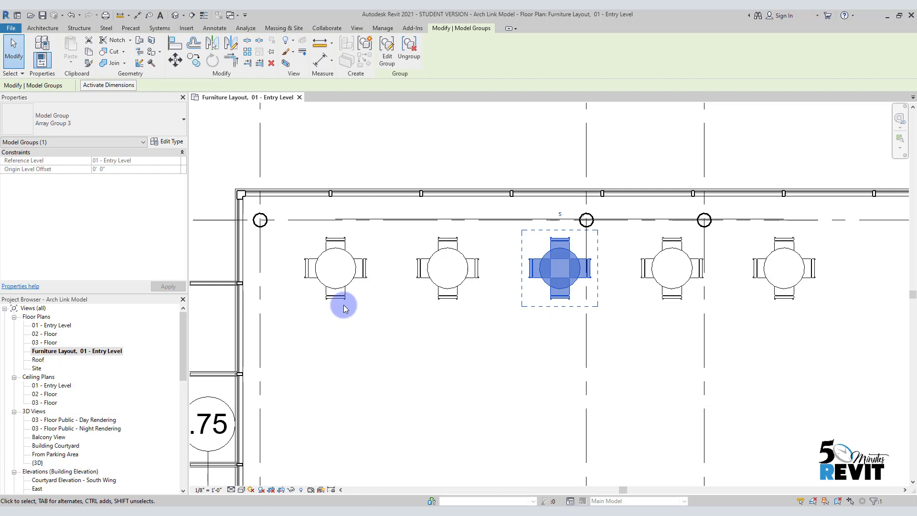
# Check that arrayed tables select as model groups, then select the four copied tables
pyautogui.click(336, 268)
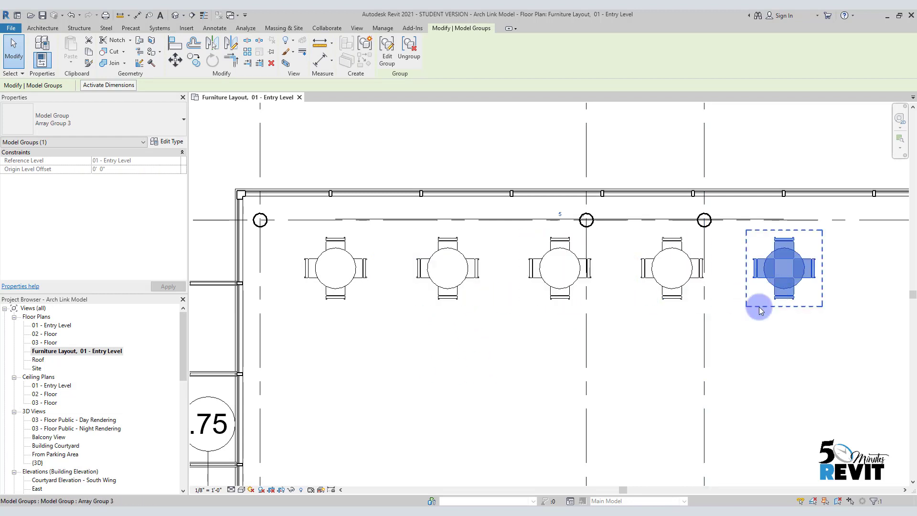
pyautogui.click(342, 301)
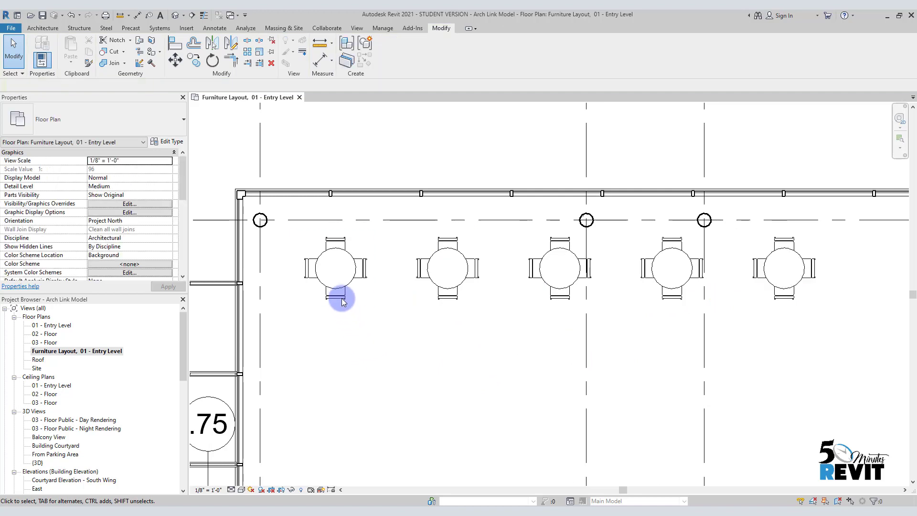
pyautogui.click(335, 267)
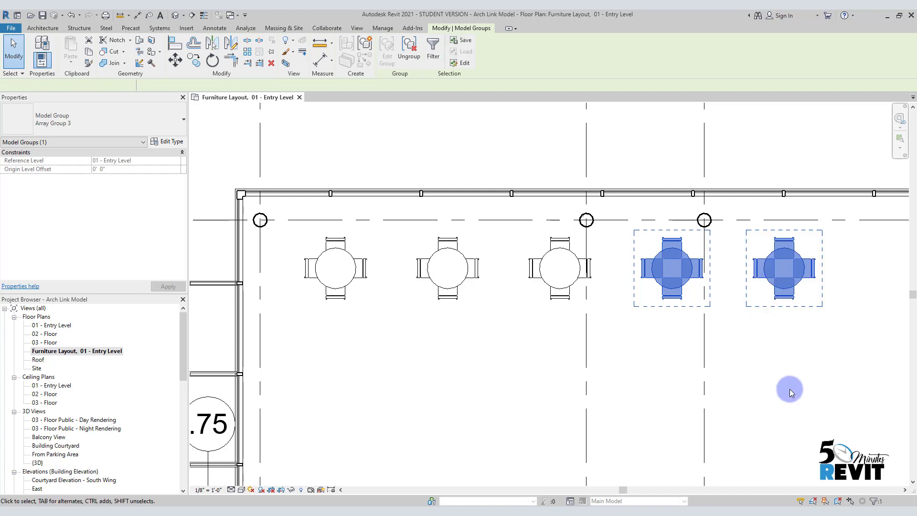
pyautogui.click(542, 368)
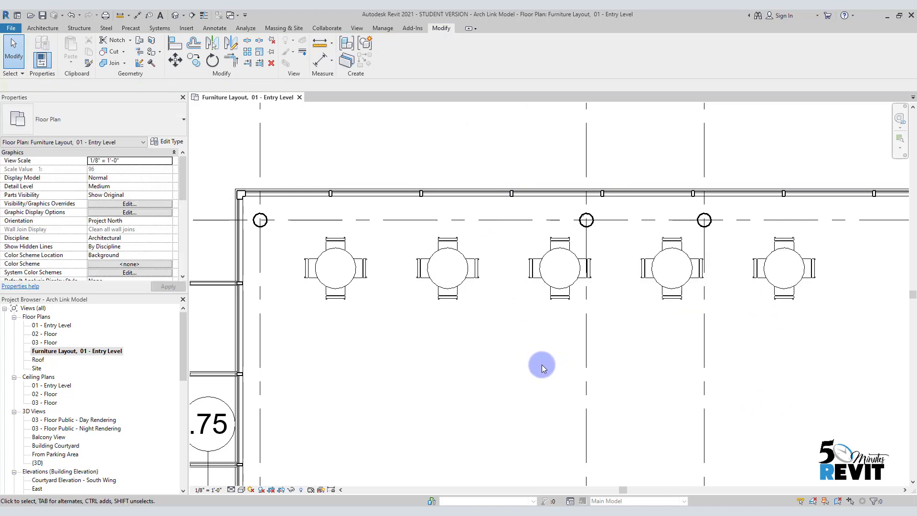
pyautogui.click(448, 269)
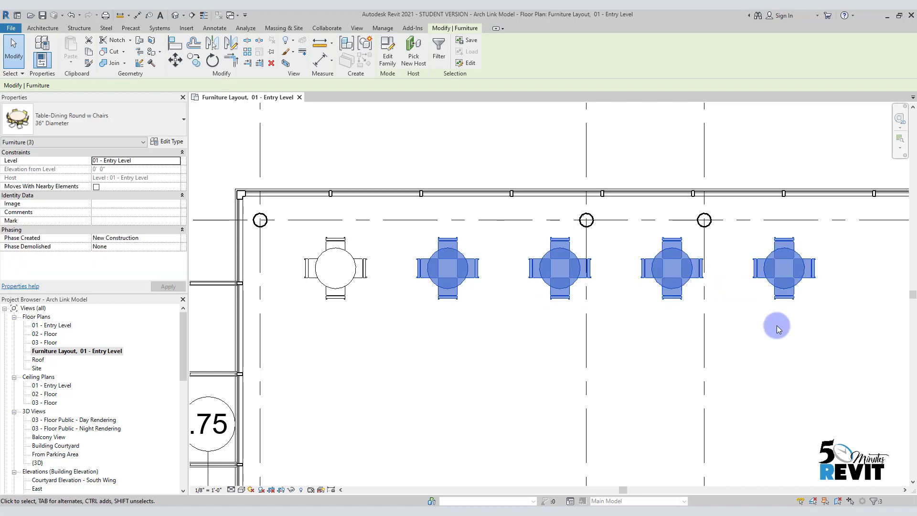
# Delete the four copies, reselect the original table and start a five-copy array
pyautogui.press('Delete')
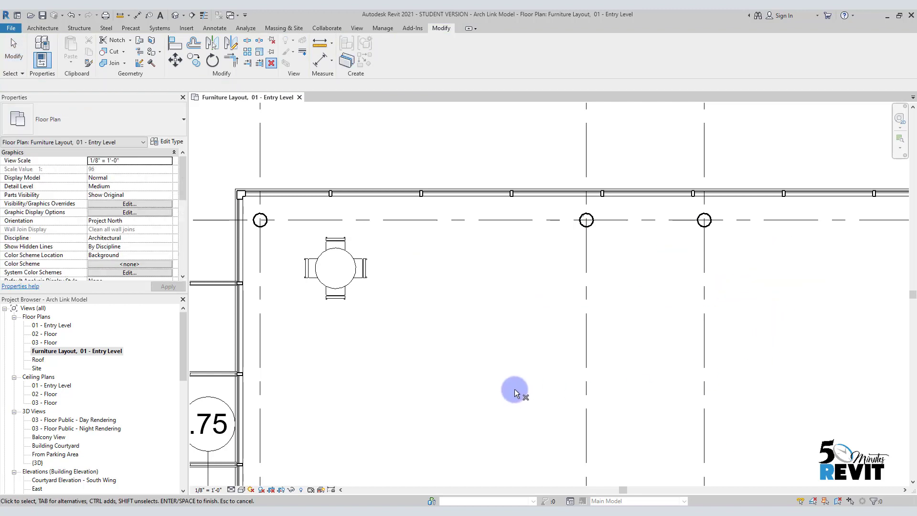
pyautogui.moveTo(327, 354)
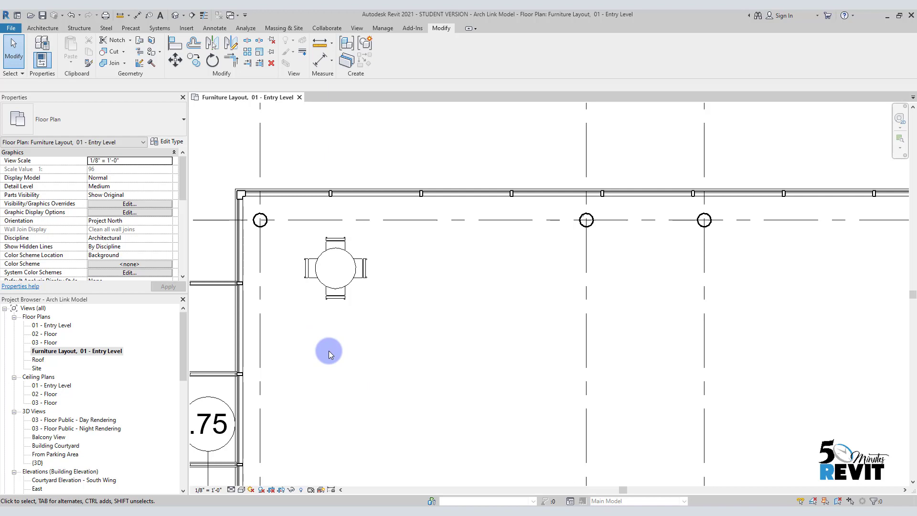
pyautogui.moveTo(334, 354)
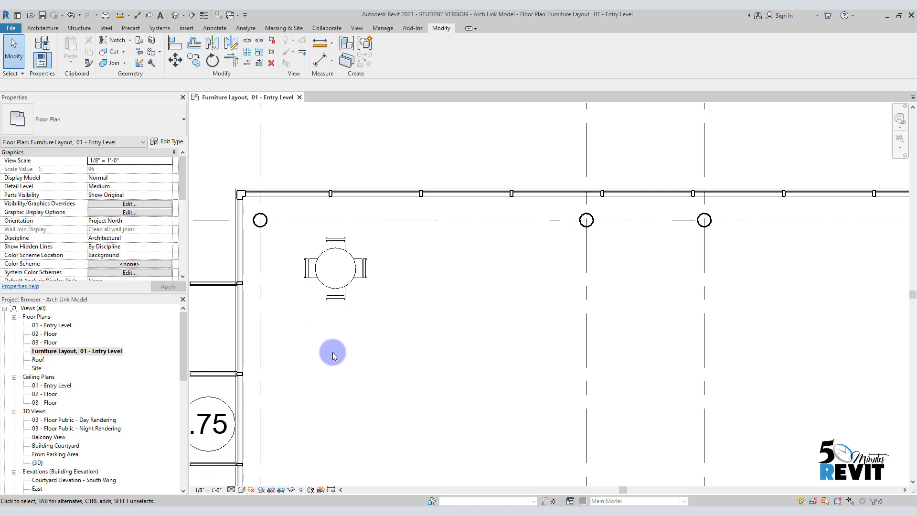
pyautogui.click(335, 268)
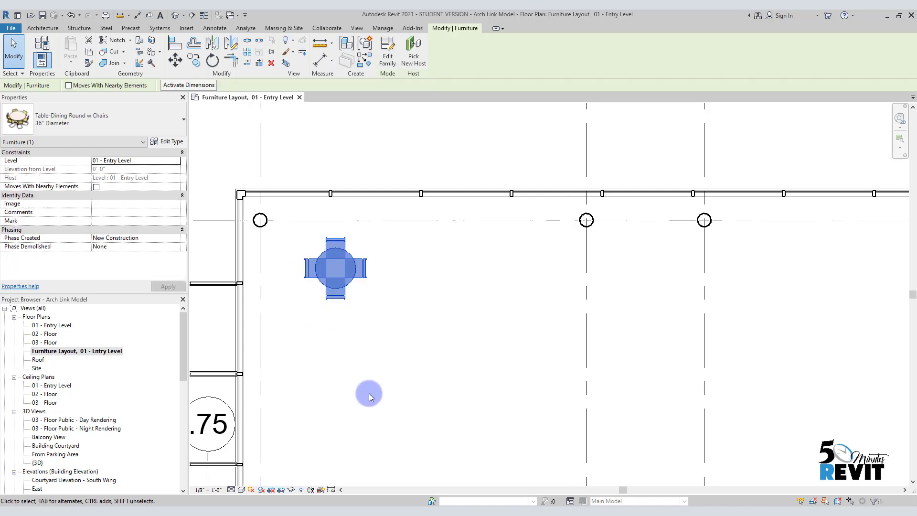
pyautogui.moveTo(283, 121)
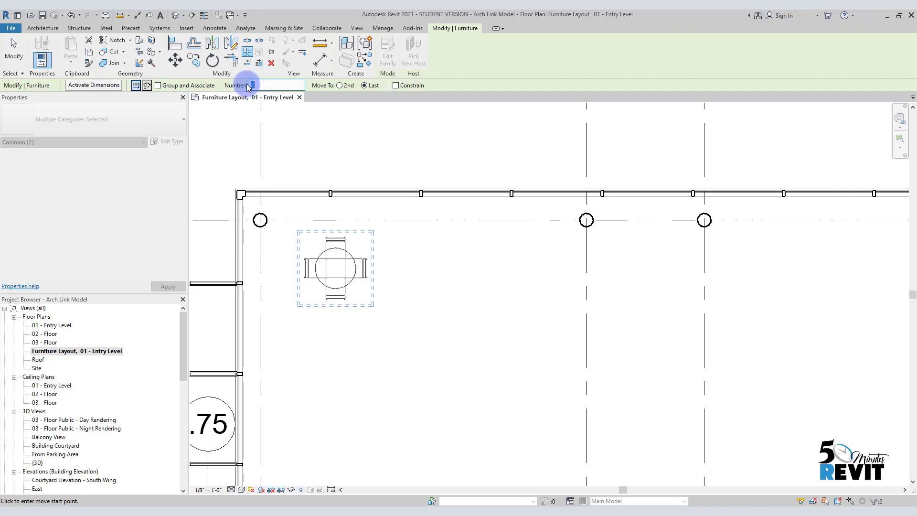
pyautogui.write('5')
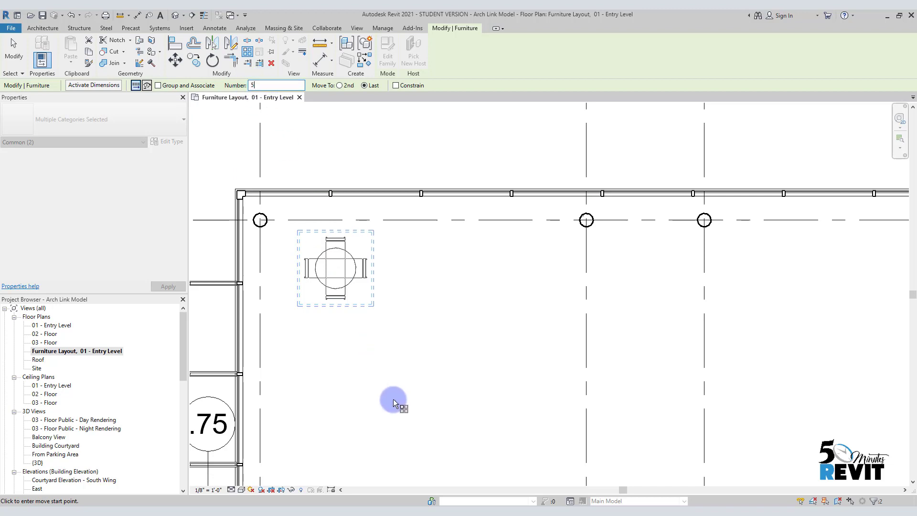
pyautogui.moveTo(364, 359)
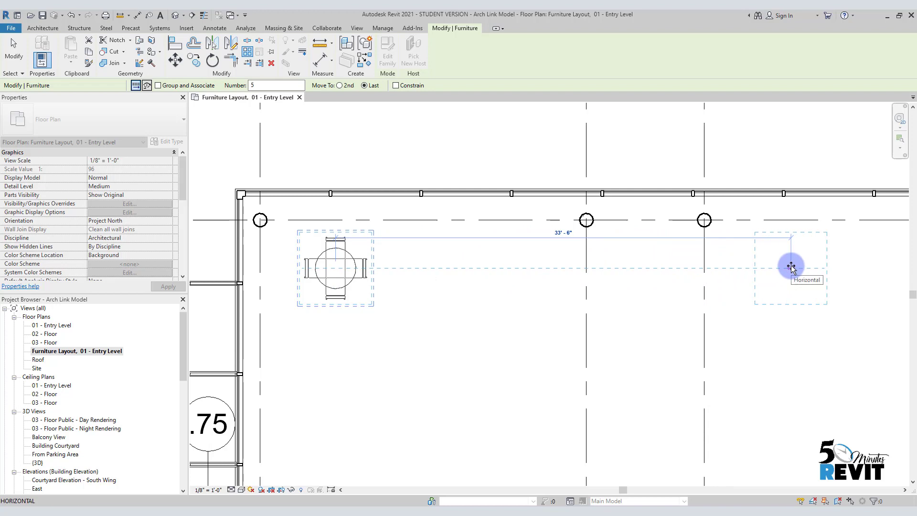
# Set the array end point about 33'-6" right, then window-select the five-table row
pyautogui.click(792, 268)
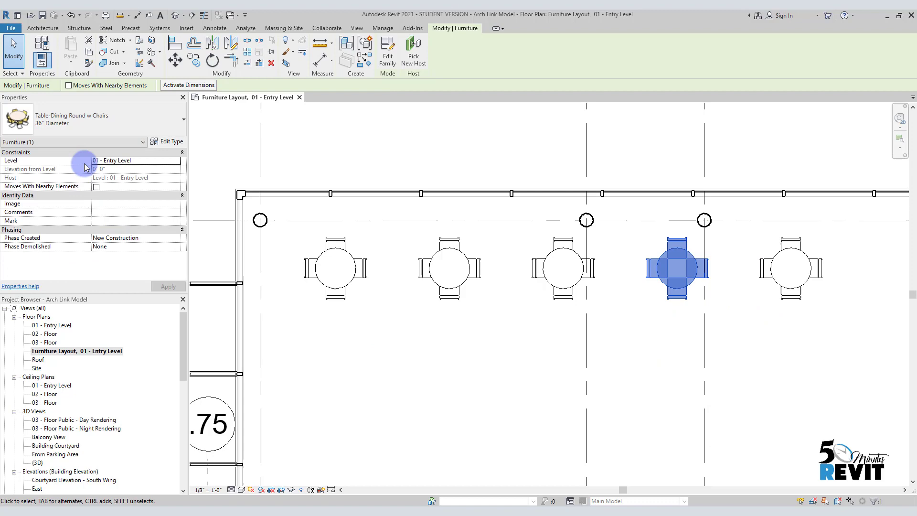
pyautogui.moveTo(183, 156)
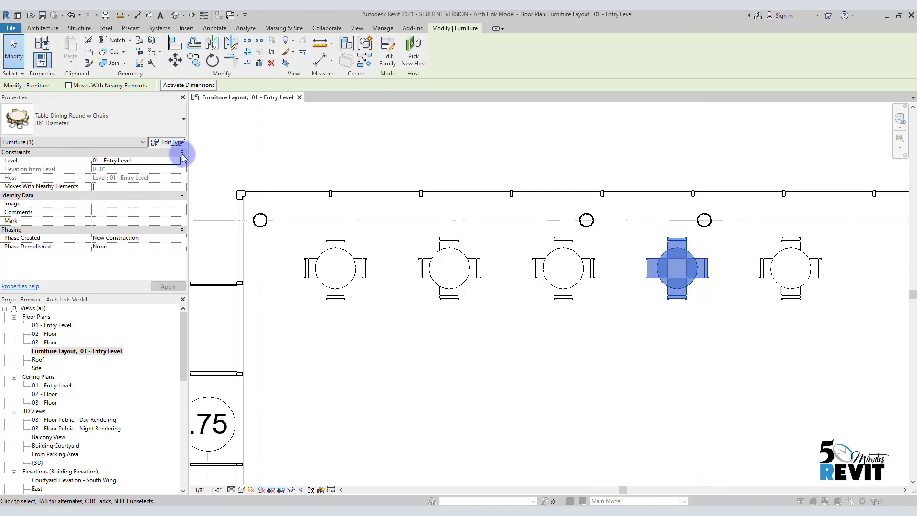
pyautogui.click(503, 380)
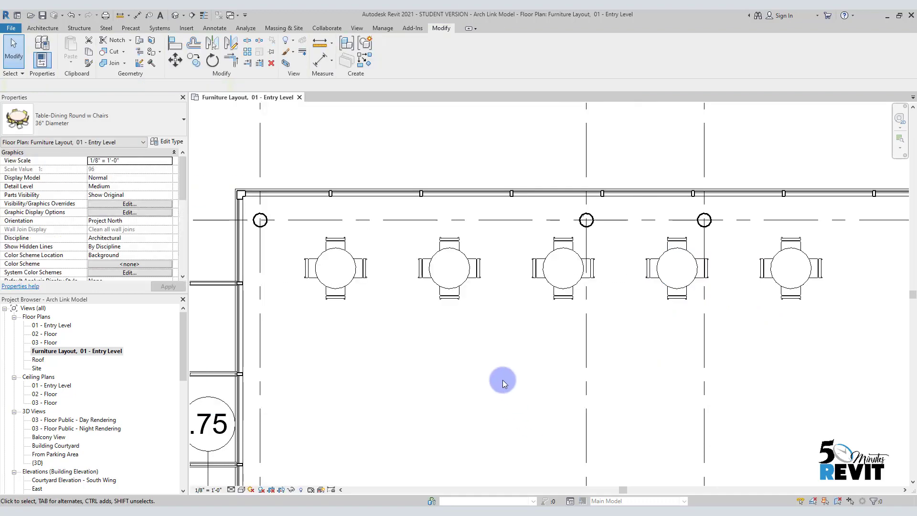
pyautogui.click(501, 383)
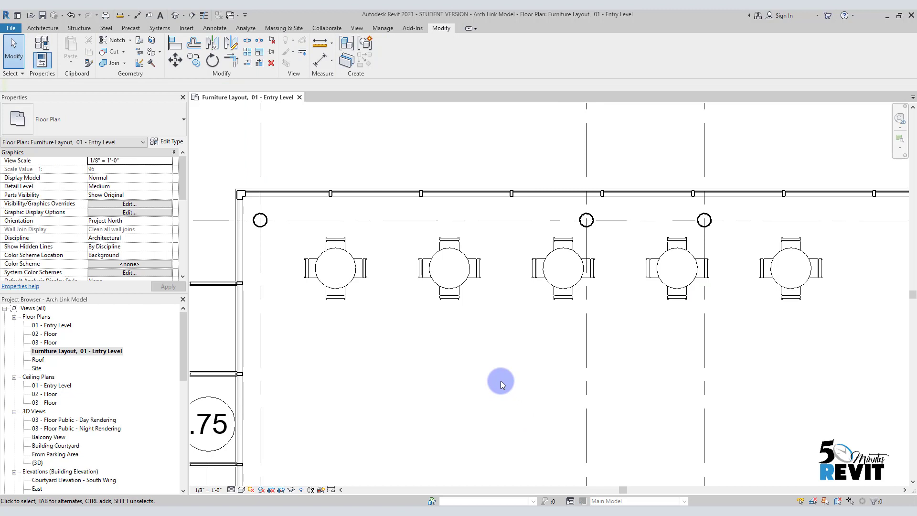
pyautogui.moveTo(499, 388)
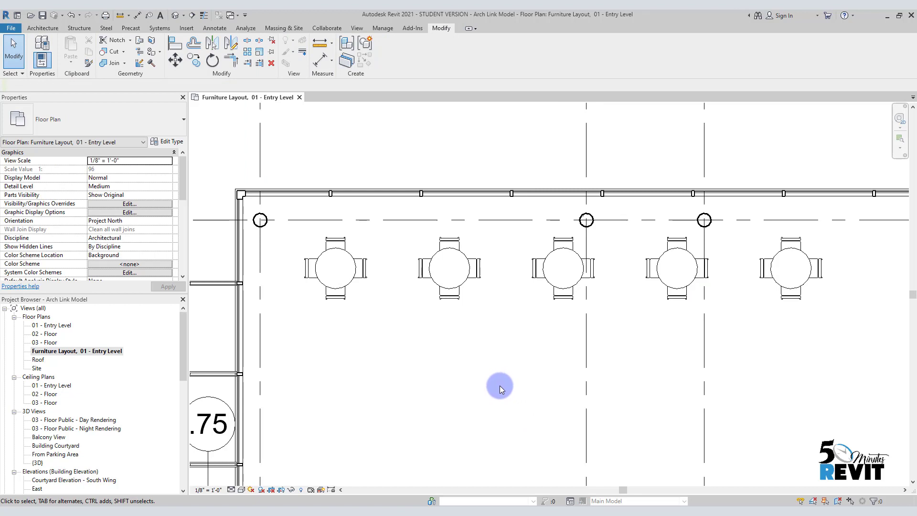
pyautogui.moveTo(289, 147)
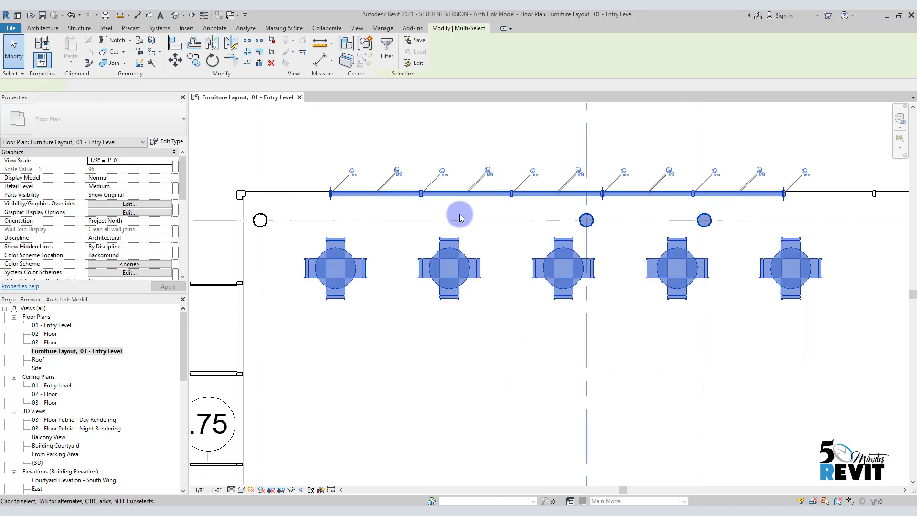
# Filter the selection to keep only the five Furniture items
pyautogui.click(386, 45)
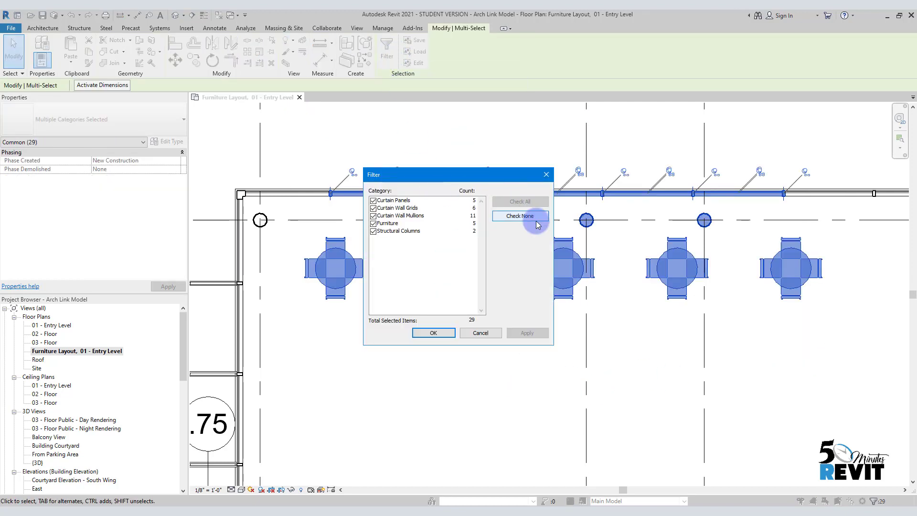
pyautogui.click(519, 216)
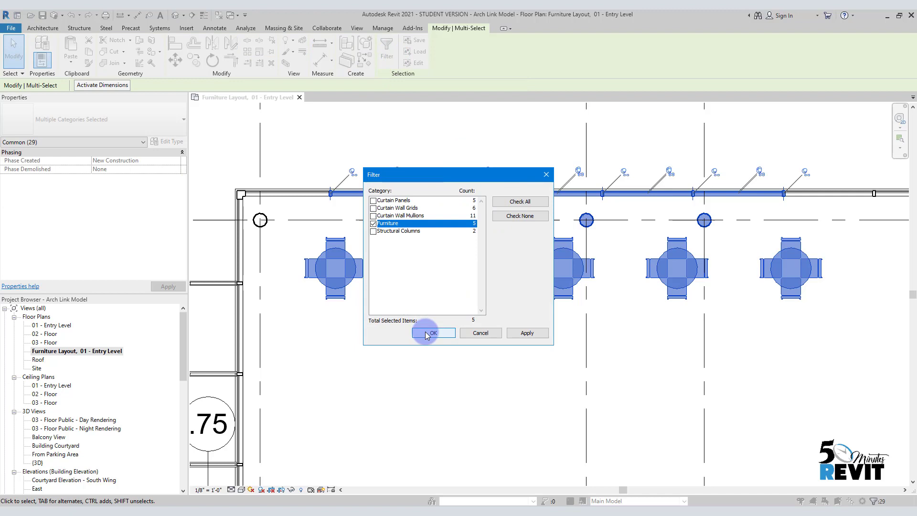
pyautogui.click(432, 333)
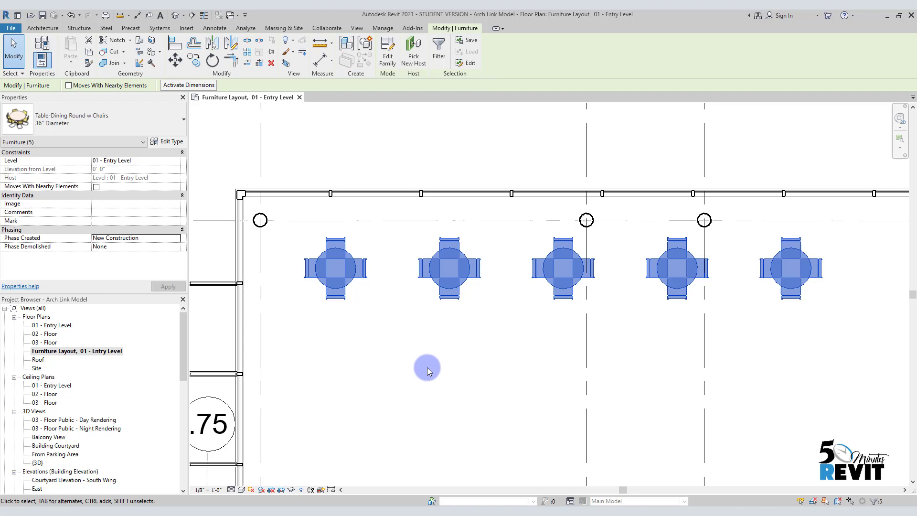
pyautogui.moveTo(381, 94)
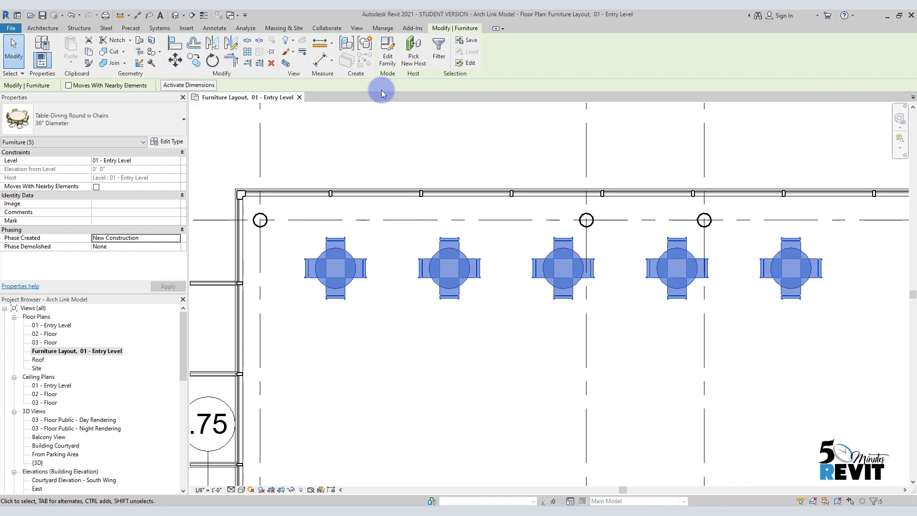
# Create a model group from the tables, keeping the name Group 1
pyautogui.click(365, 44)
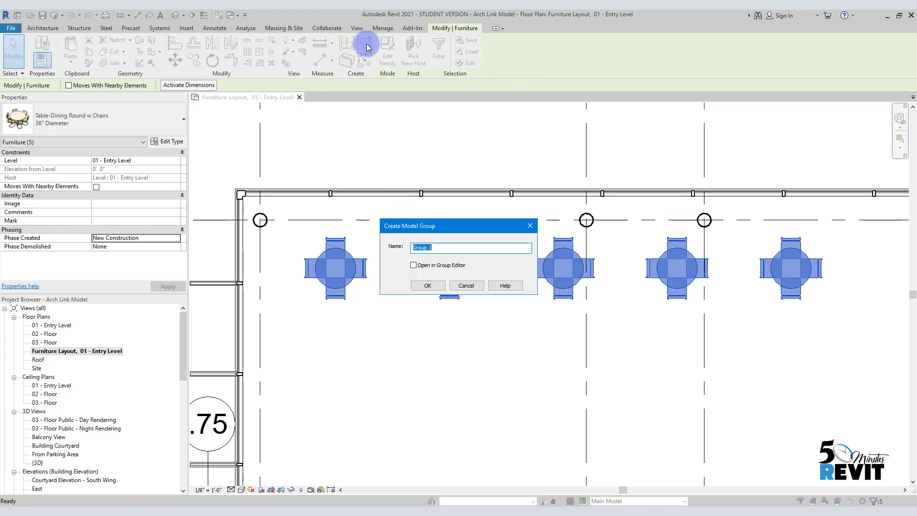
pyautogui.click(439, 247)
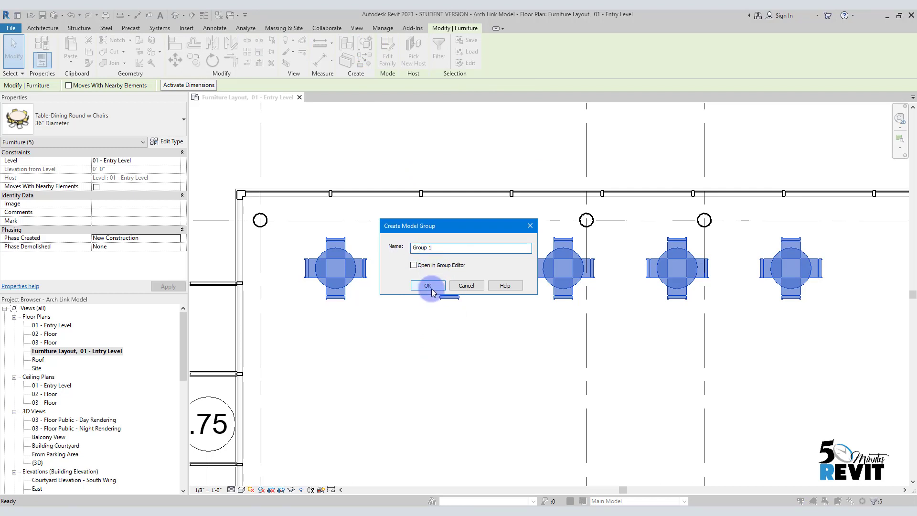
pyautogui.click(427, 286)
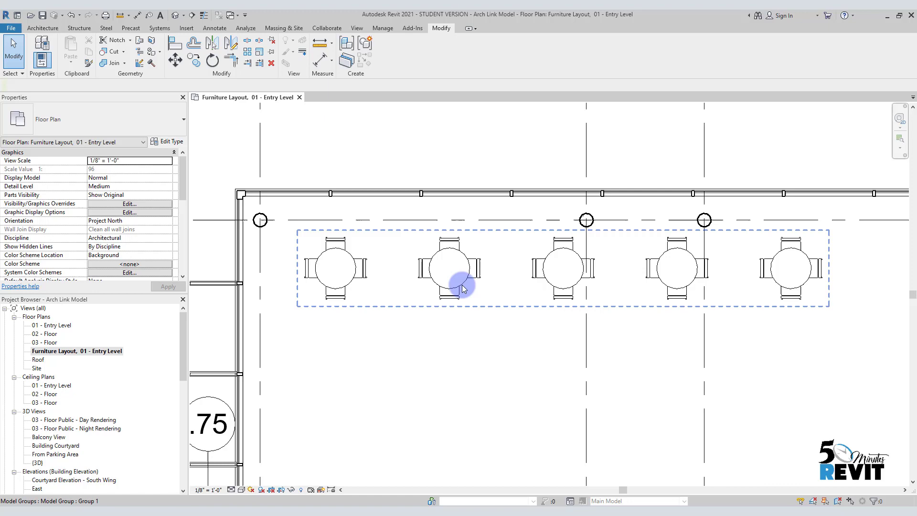
# Copy the Group 1 row into additional rows about 15'-6" below each other
pyautogui.click(462, 287)
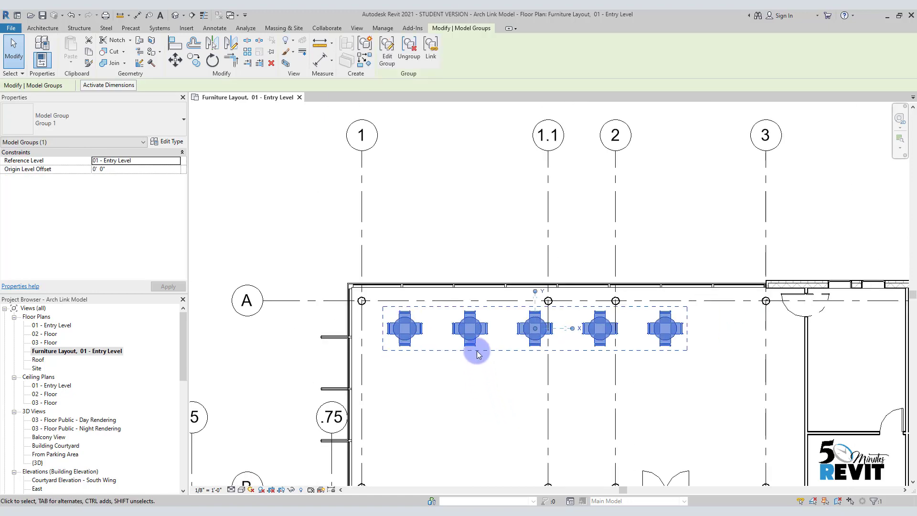
pyautogui.scroll(-3)
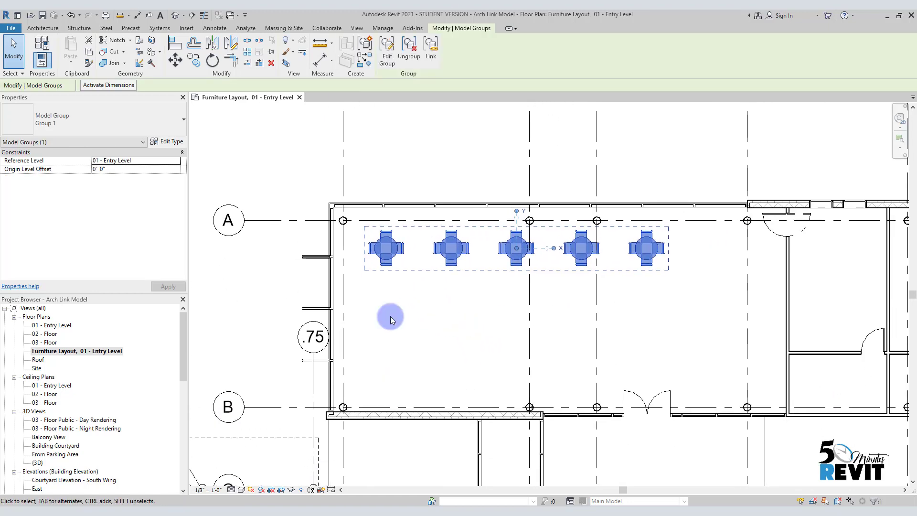
pyautogui.moveTo(454, 381)
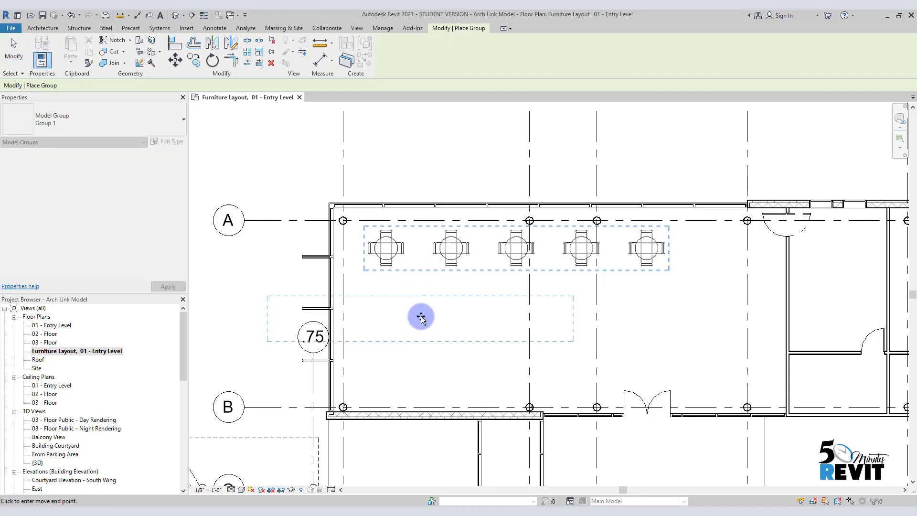
pyautogui.moveTo(519, 308)
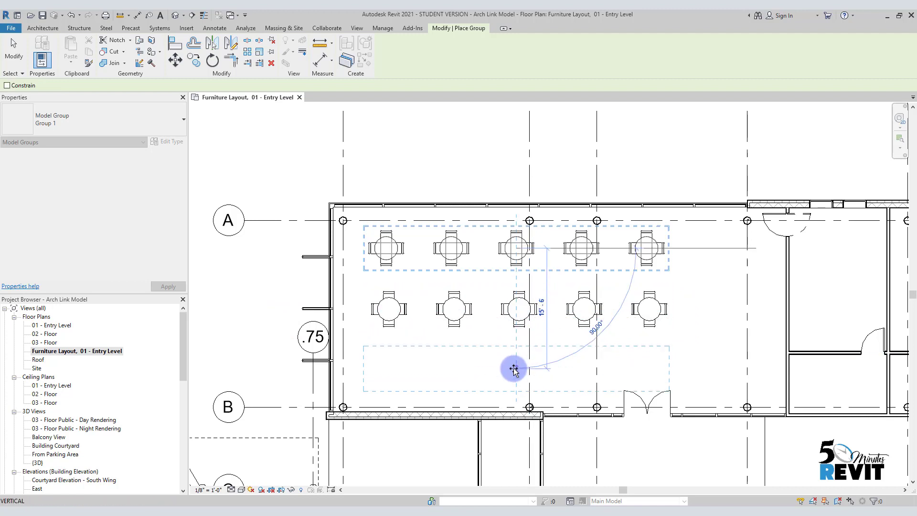
pyautogui.click(514, 368)
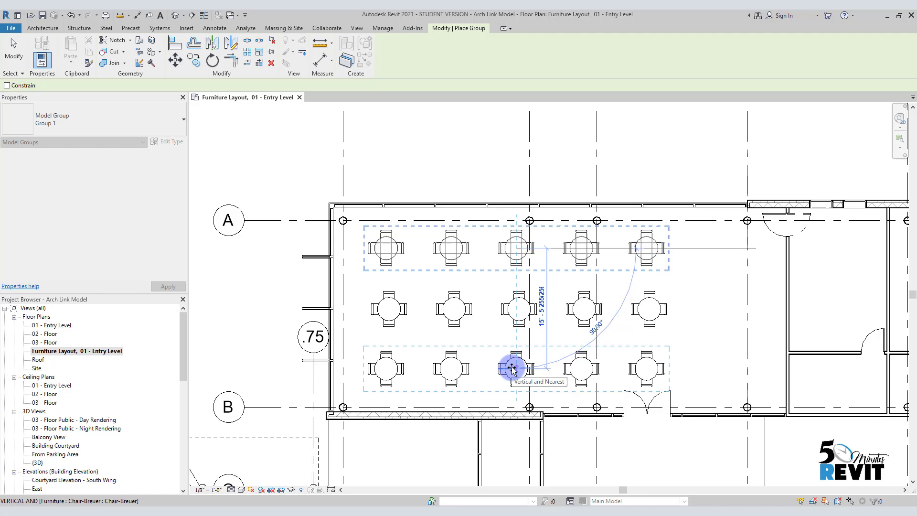